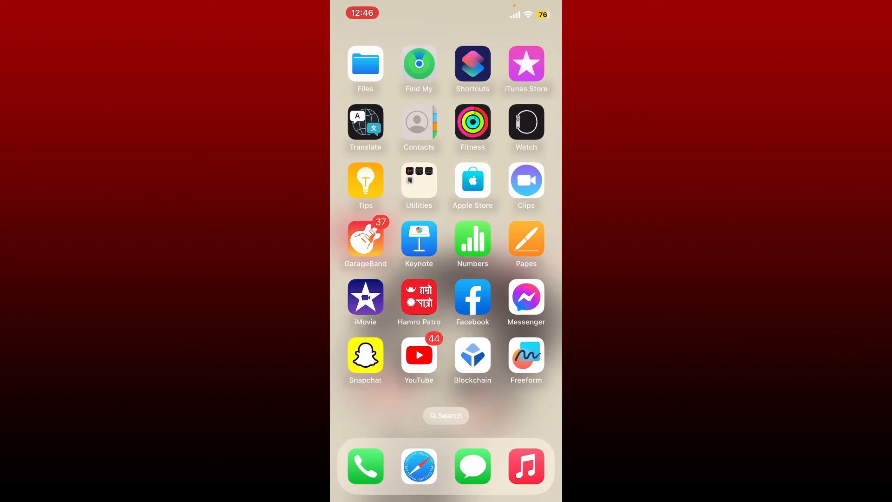
- Launch Freeform from the Home Screen to show All Boards
{"action": "left_click", "coordinate": [526, 357]}
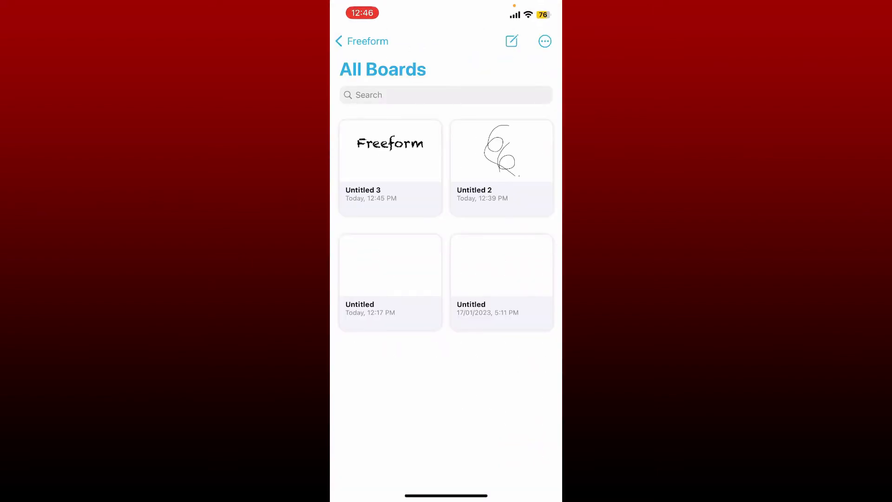
- Open the 'Untitled 3' board containing the Freeform text
{"action": "left_click", "coordinate": [390, 150]}
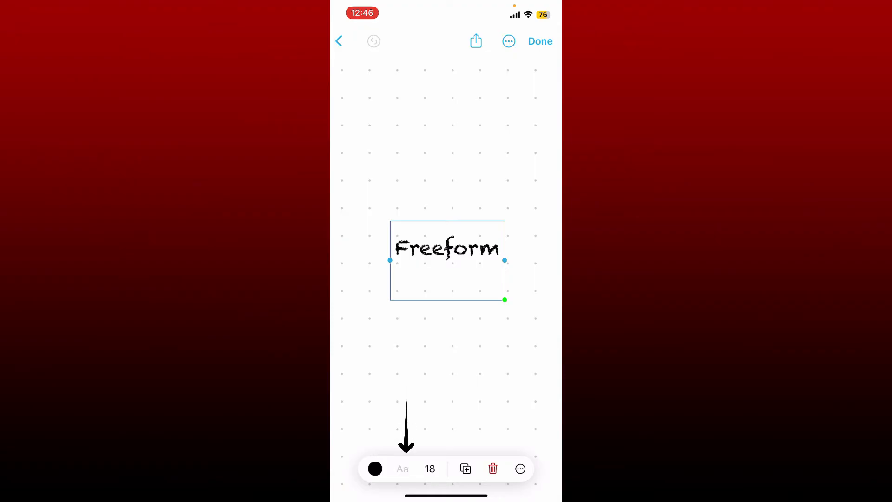
- Open the font list for the Freeform text and scroll toward Chalkboard SE
{"action": "left_click", "coordinate": [403, 469]}
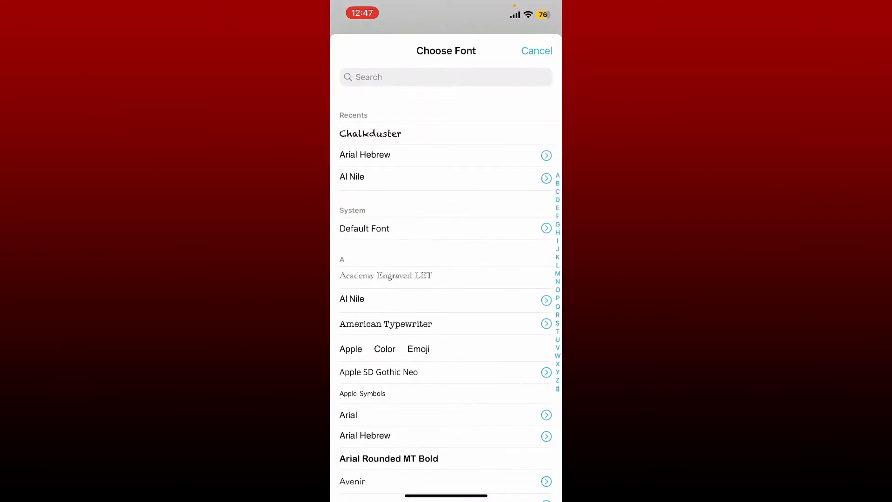
{"action": "scroll", "scroll_direction": "down", "scroll_amount": 3}
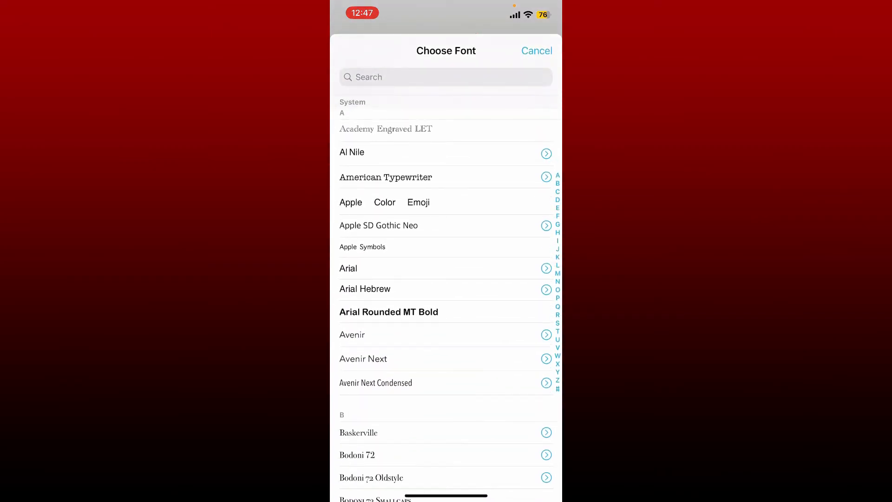
{"action": "scroll", "scroll_direction": "down", "scroll_amount": 3}
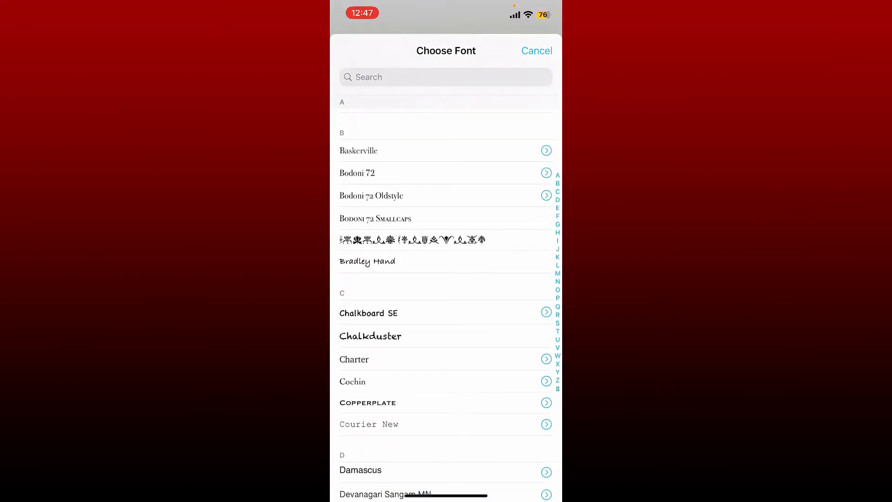
{"action": "scroll", "scroll_direction": "down", "scroll_amount": 3}
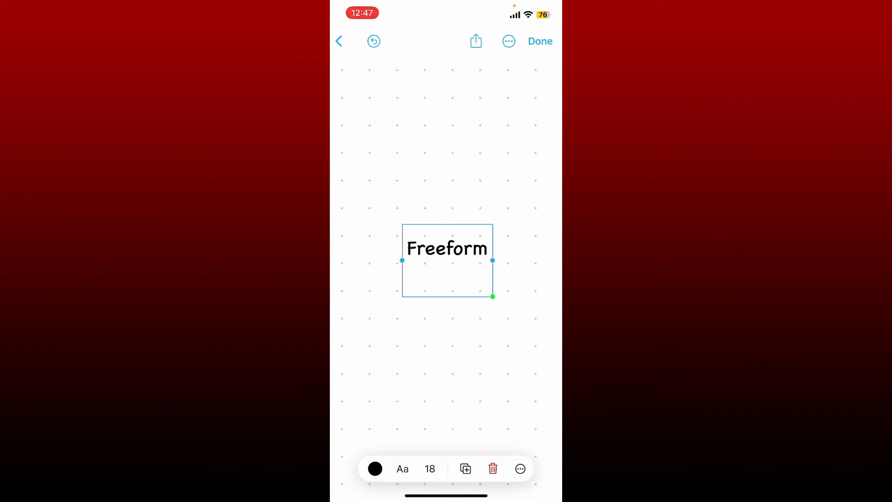
- Color the Freeform text yellow and set its size to 144 pt
{"action": "left_click", "coordinate": [375, 469]}
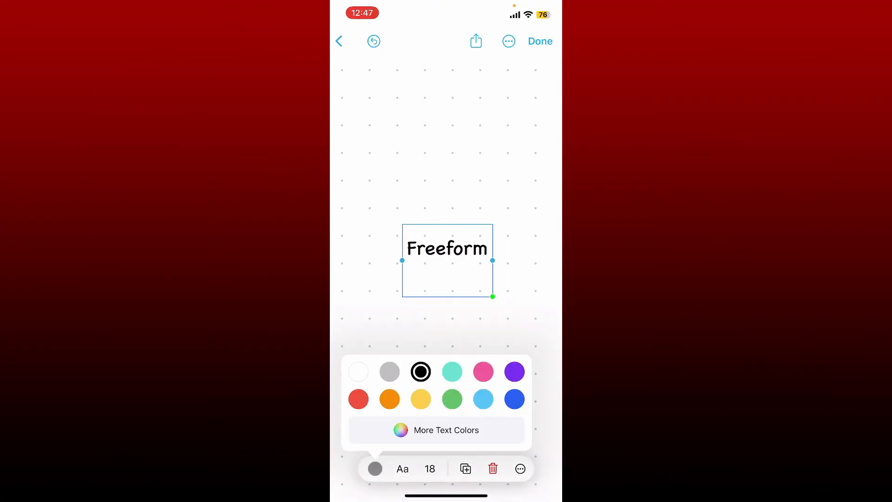
{"action": "left_click", "coordinate": [421, 399]}
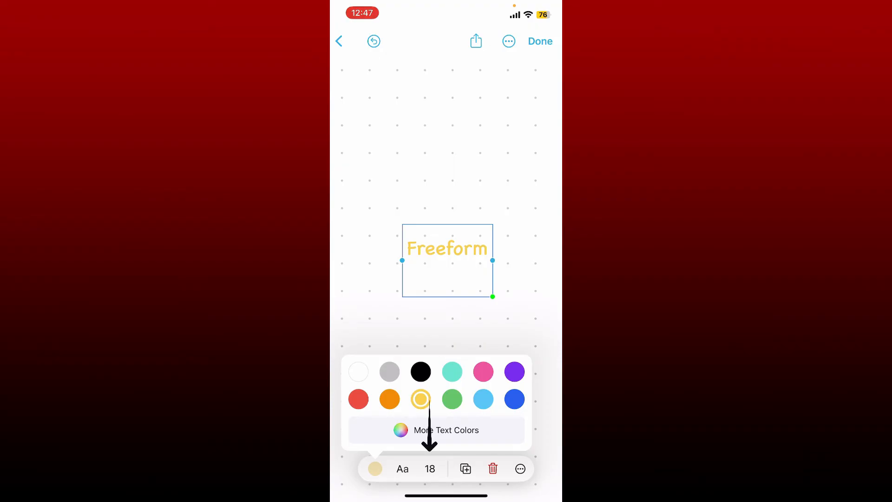
{"action": "left_click", "coordinate": [429, 469]}
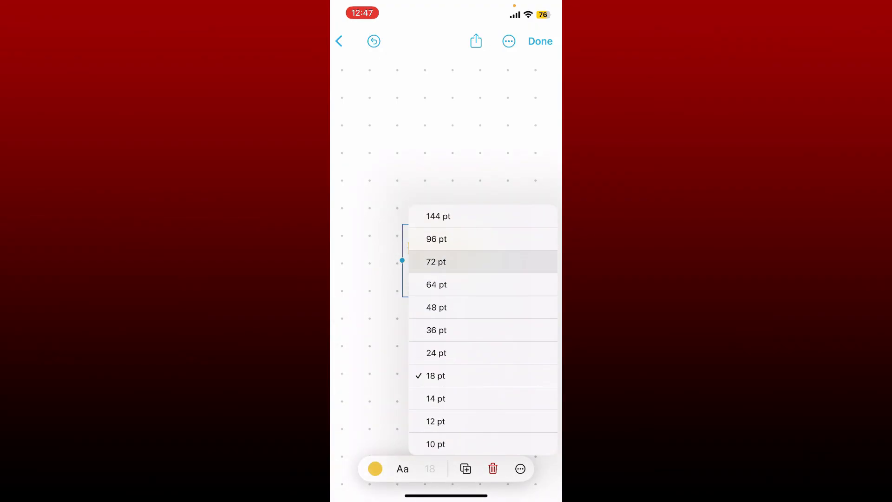
{"action": "left_click", "coordinate": [439, 215]}
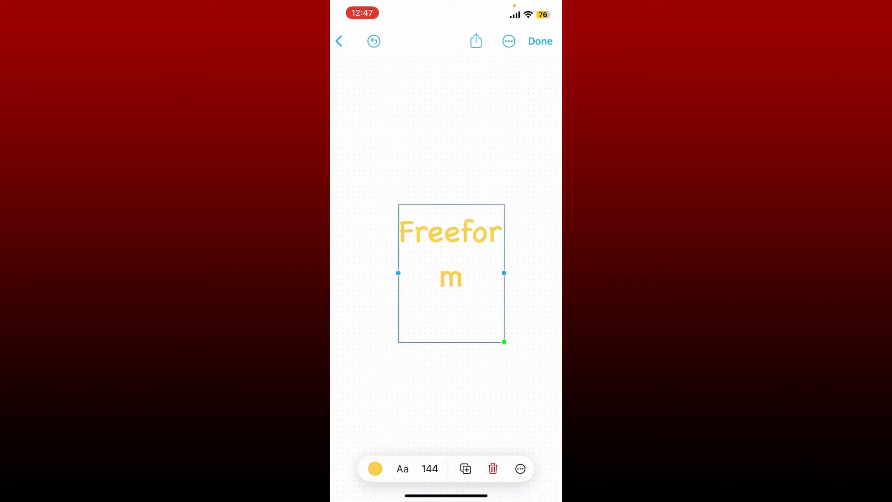